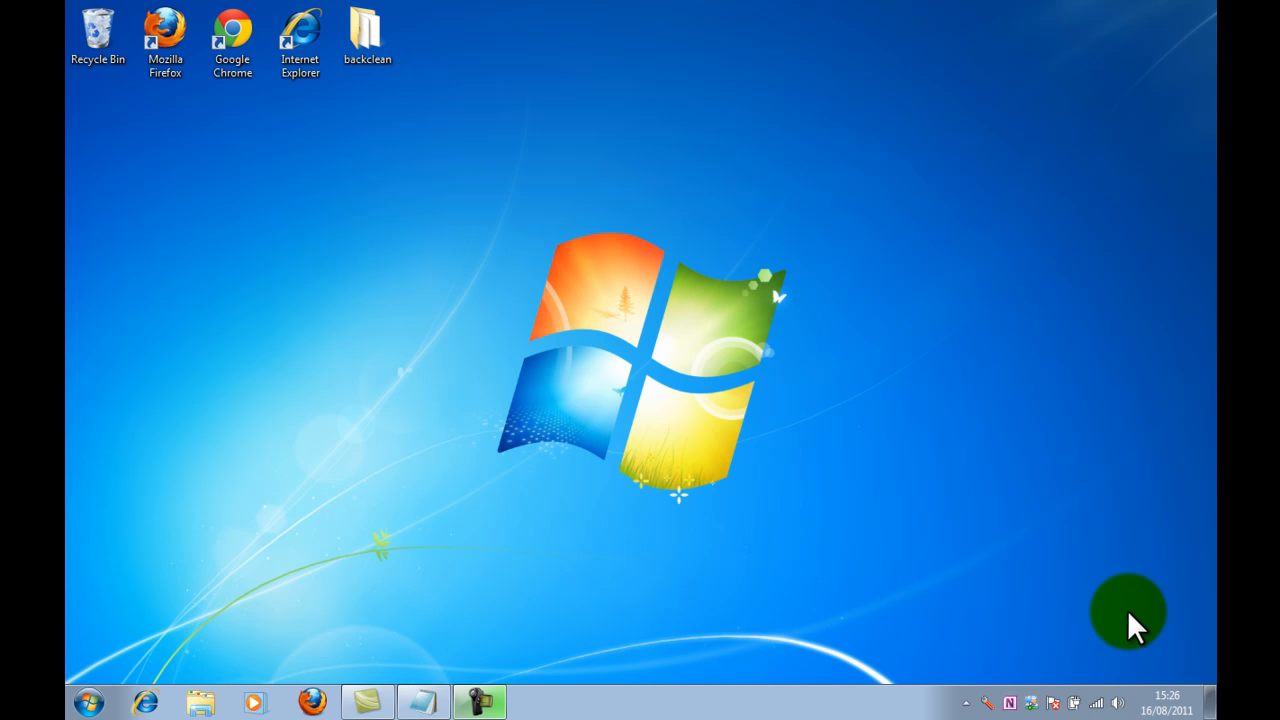
pyautogui.moveTo(585, 685)
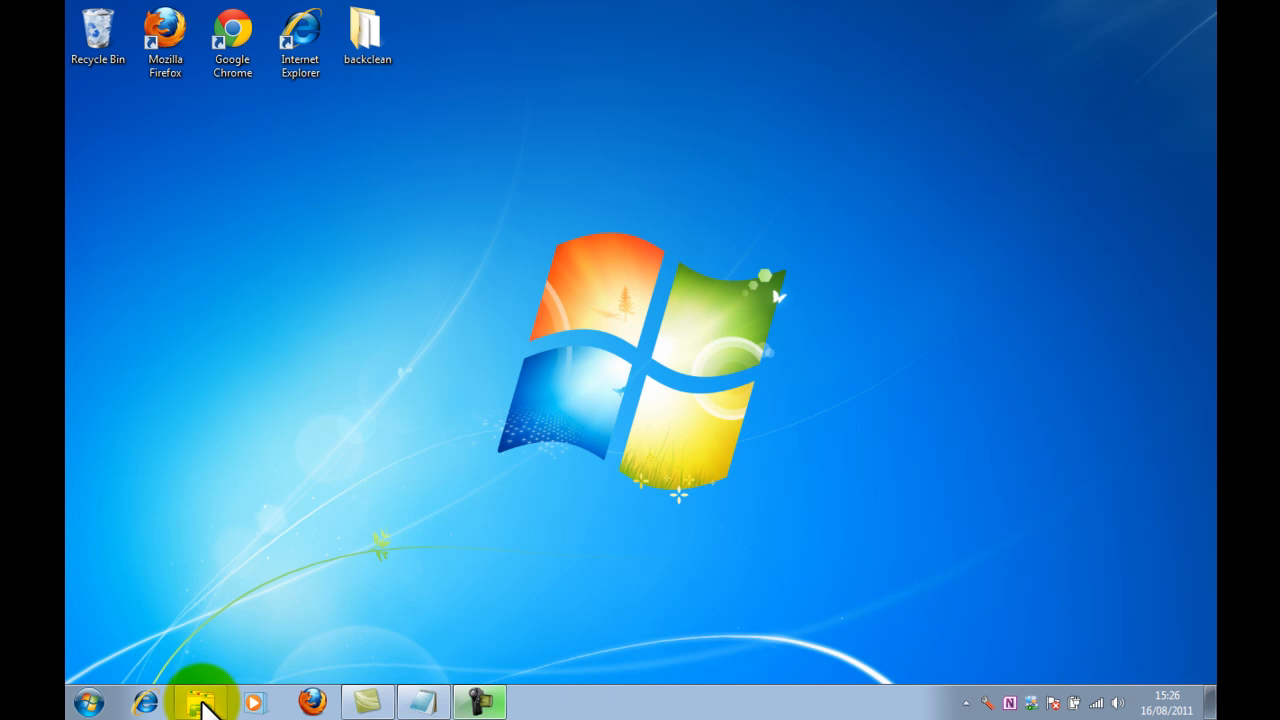
# Open the downloaded prezi-autoplay-application folder in Documents
pyautogui.click(205, 701)
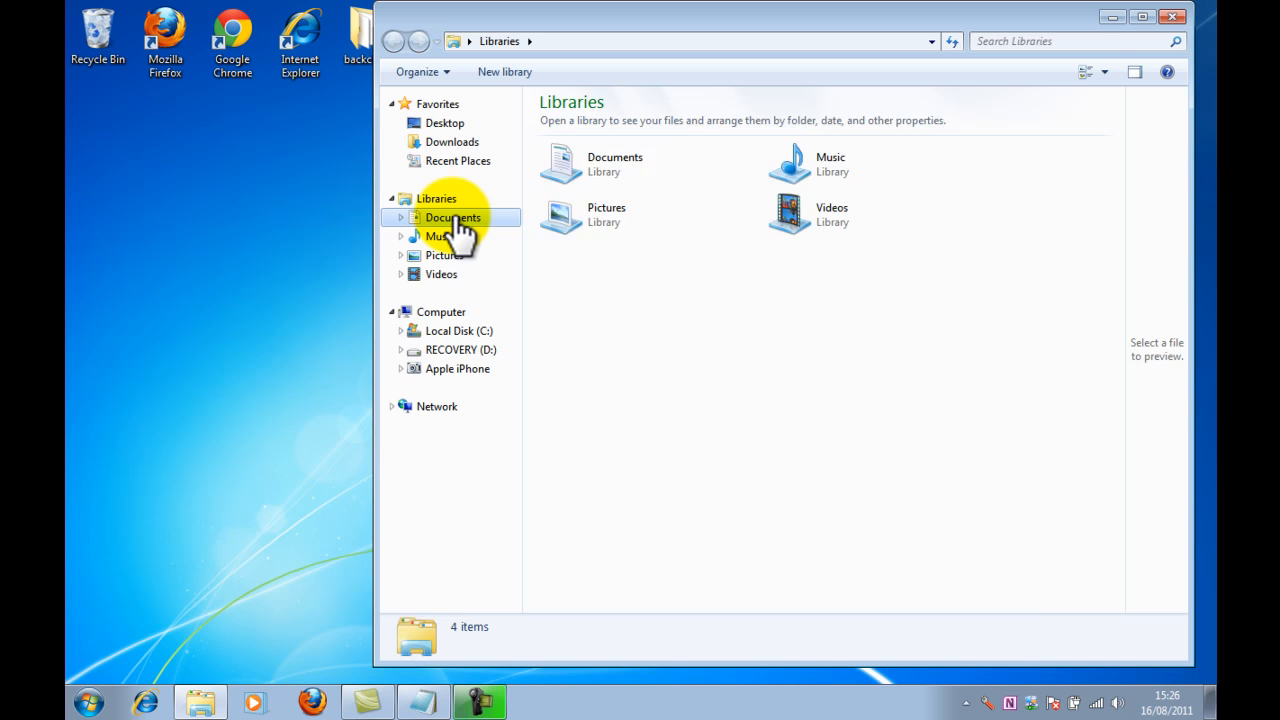
pyautogui.doubleClick(452, 218)
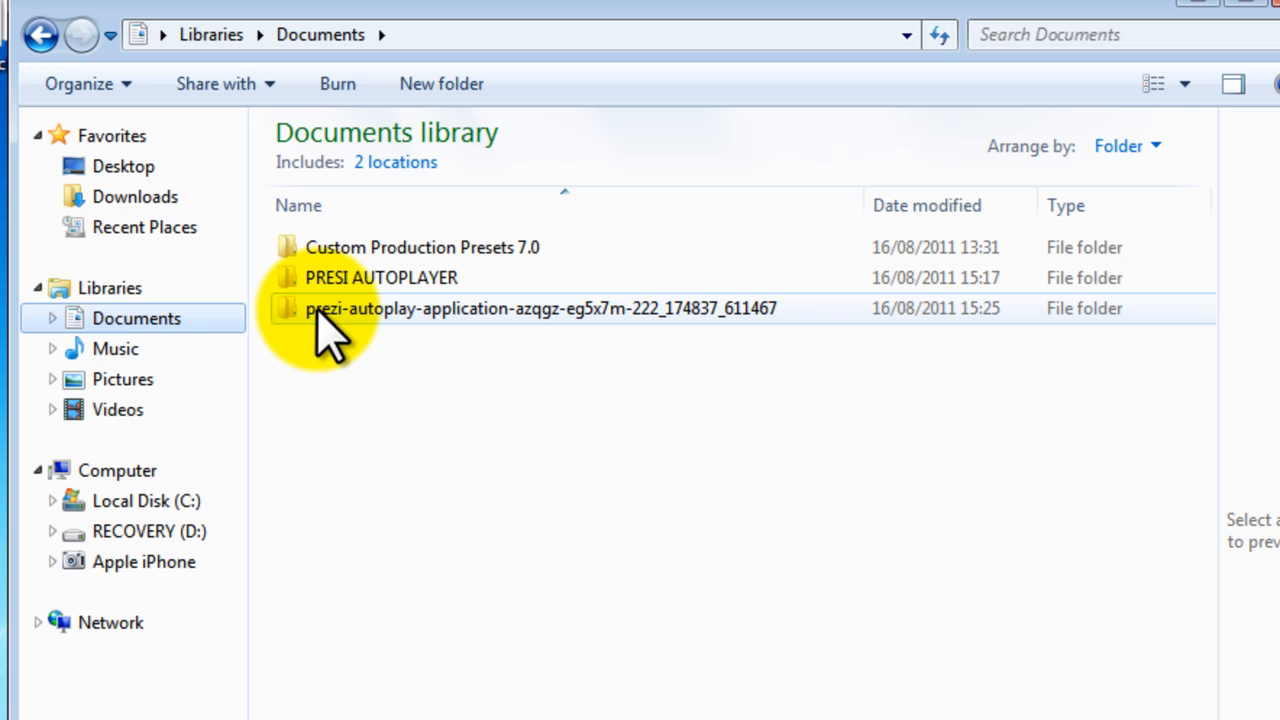
pyautogui.doubleClick(543, 308)
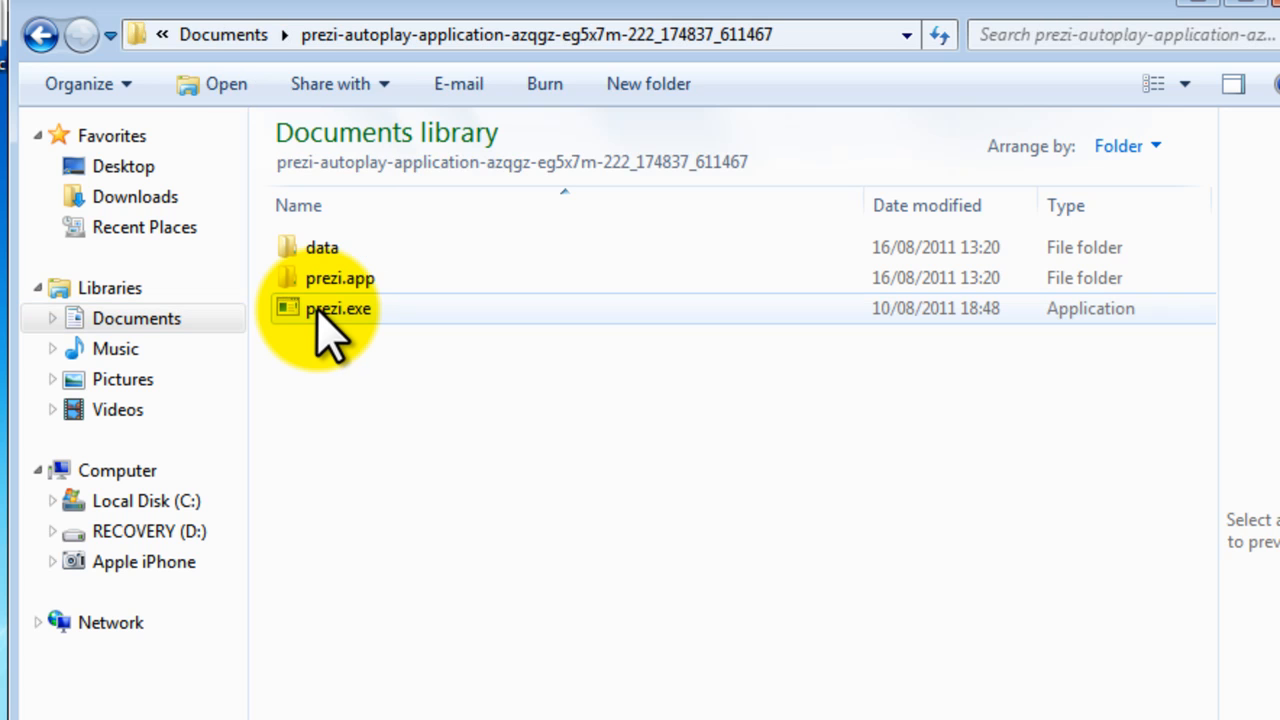
pyautogui.moveTo(320, 255)
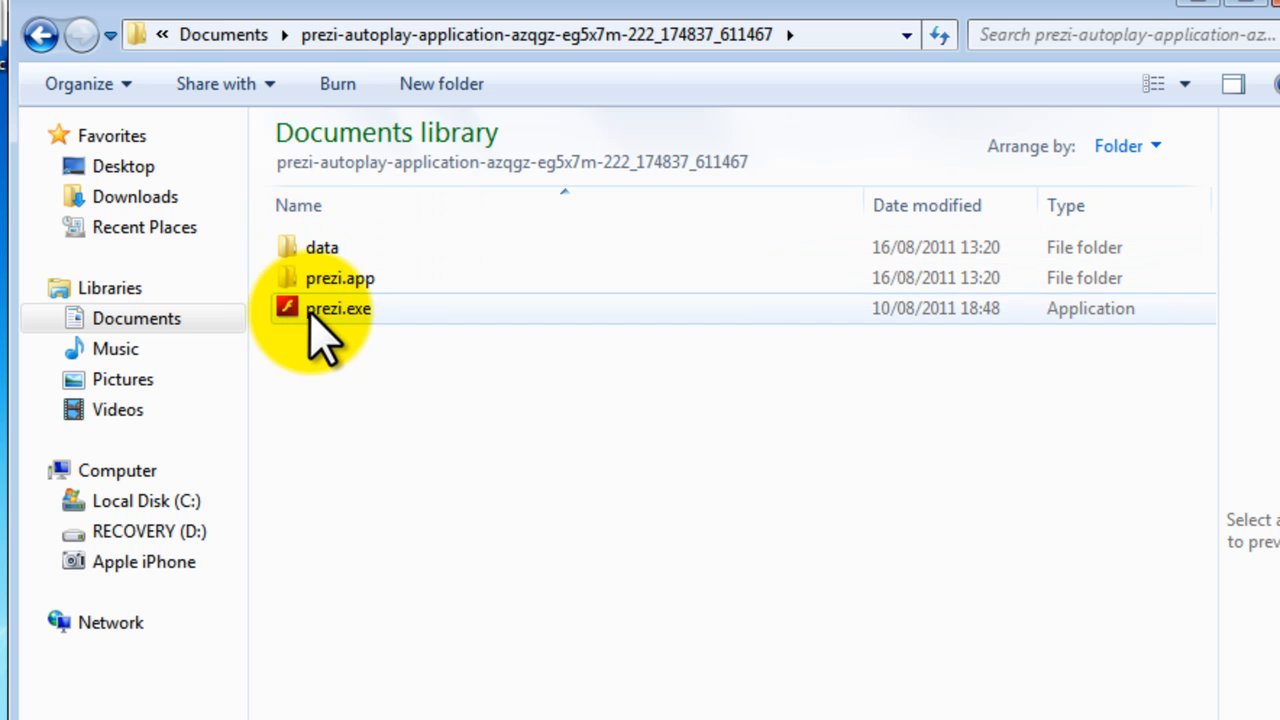
# Delete prezi.exe, leaving only the data and prezi.app folders
pyautogui.click(338, 308)
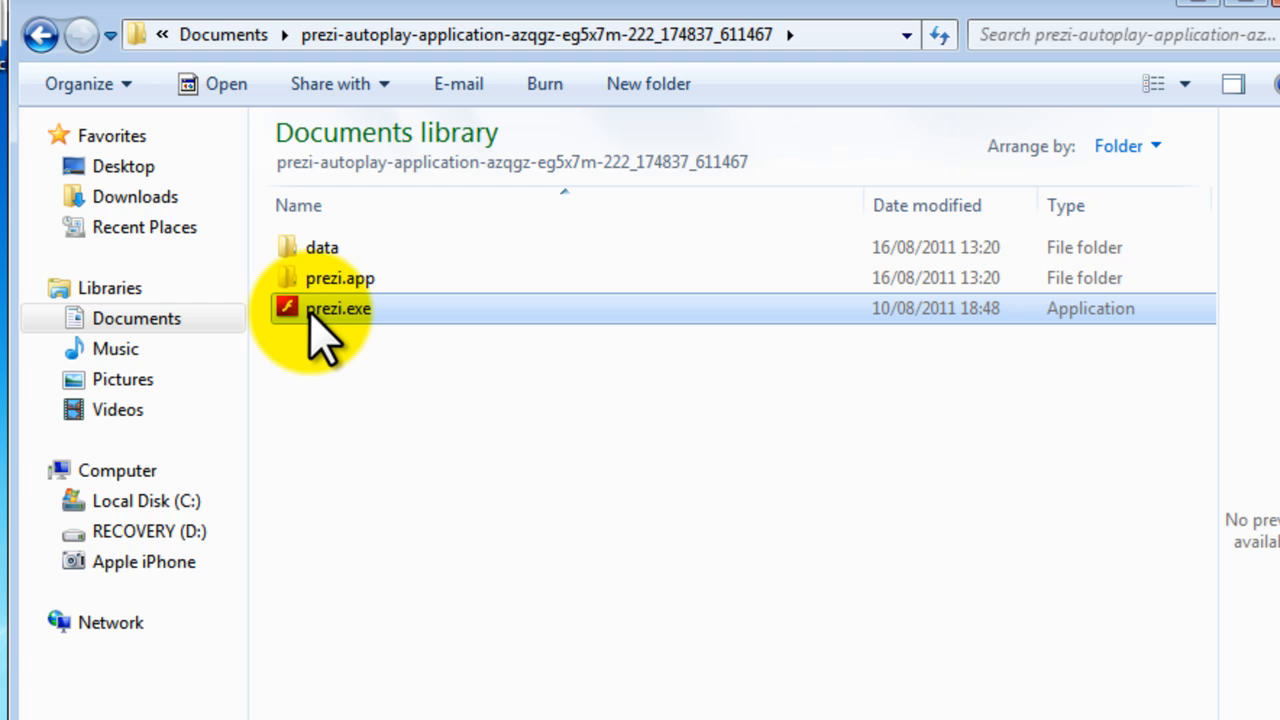
pyautogui.press('Delete')
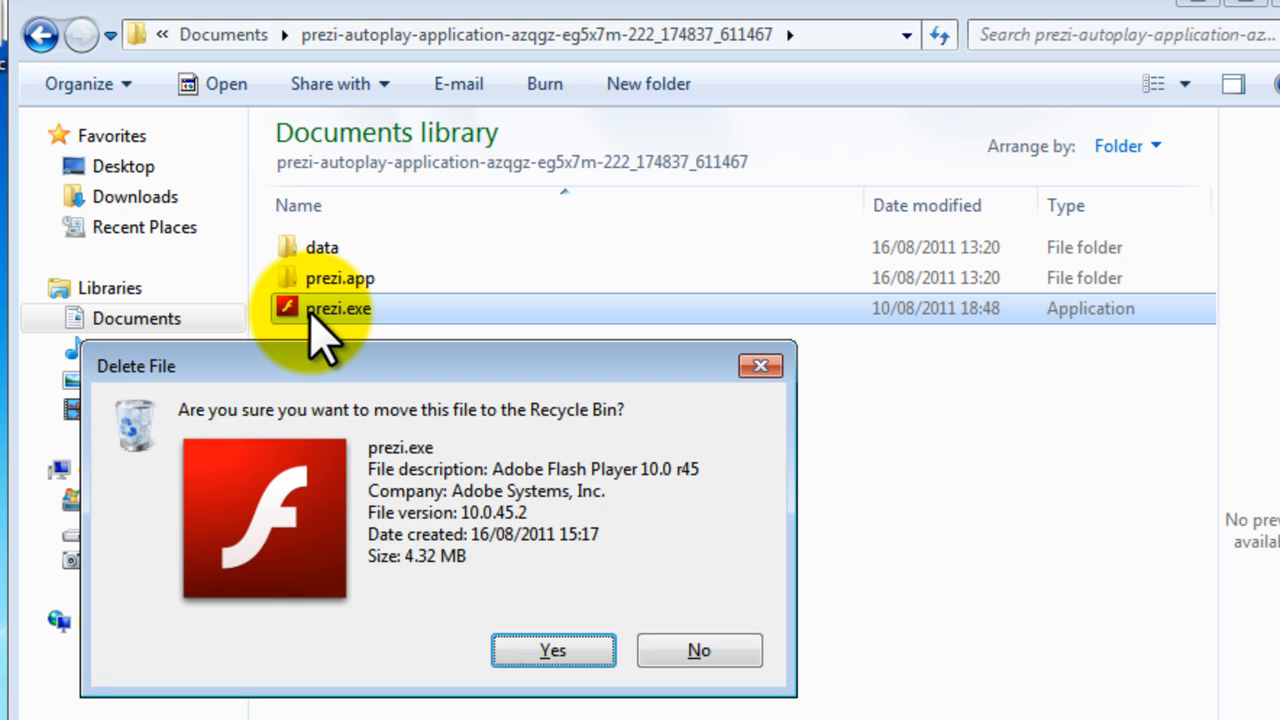
pyautogui.click(552, 650)
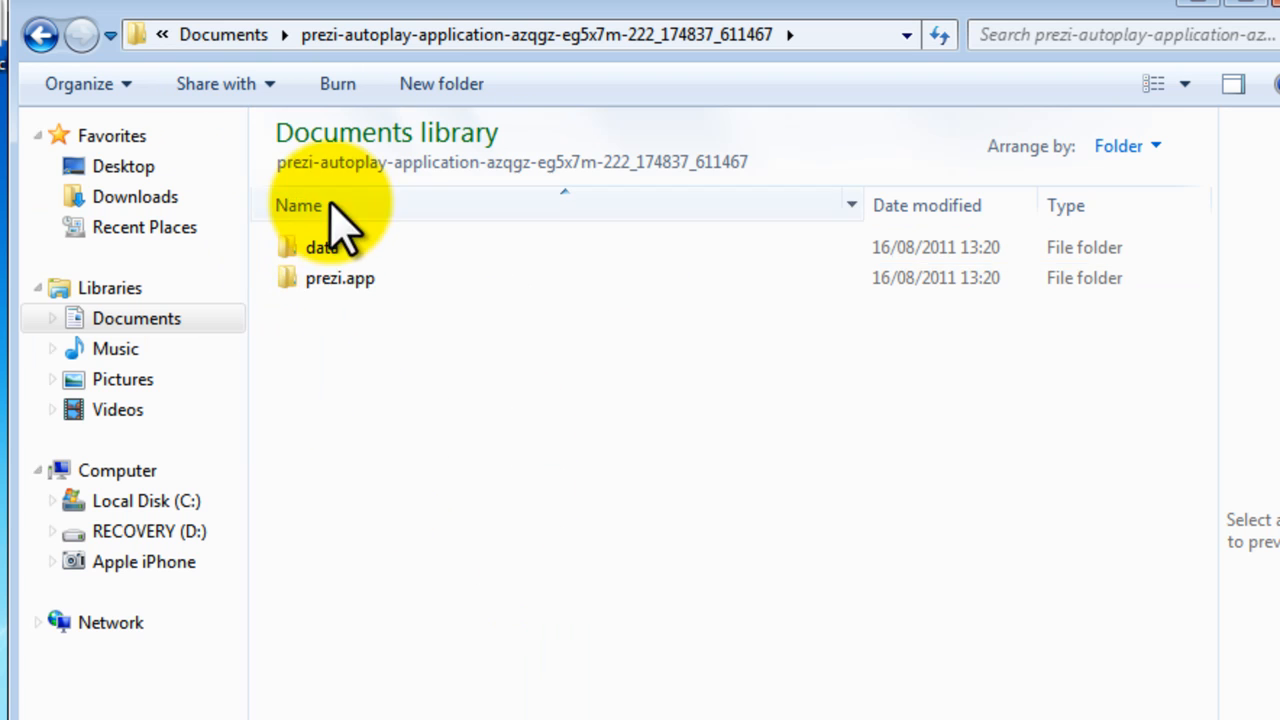
pyautogui.moveTo(462, 325)
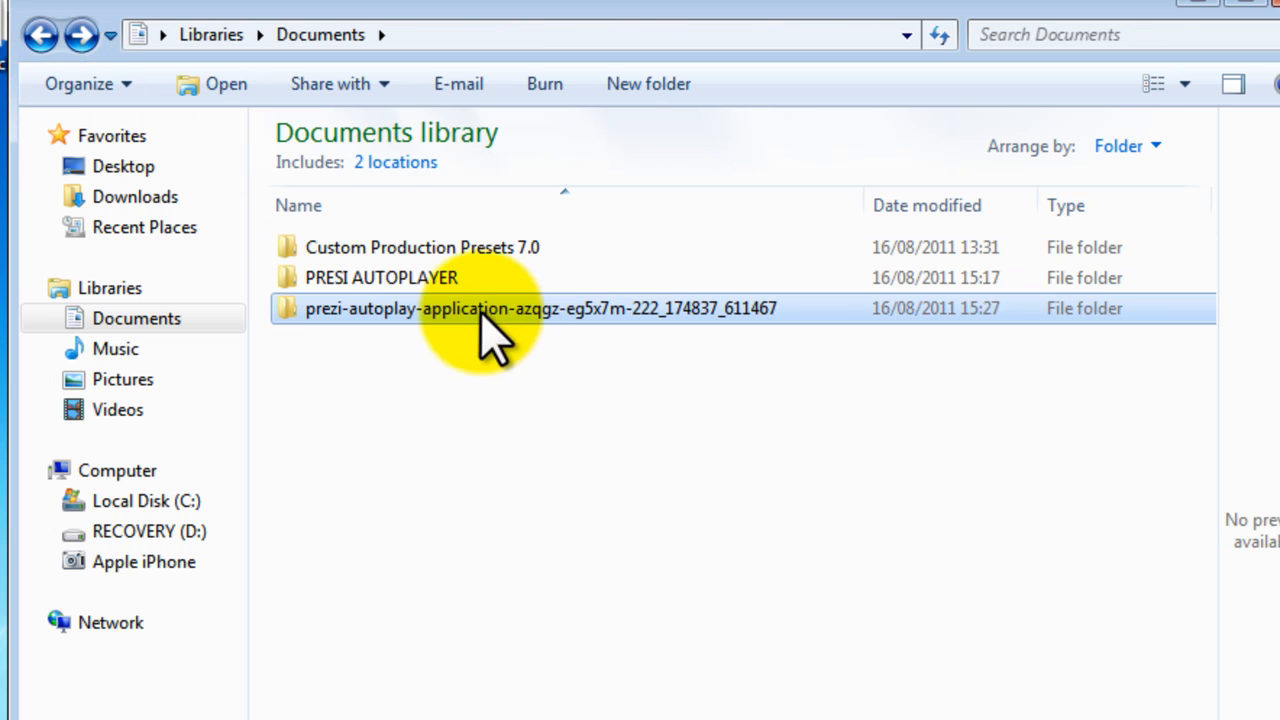
pyautogui.moveTo(380, 290)
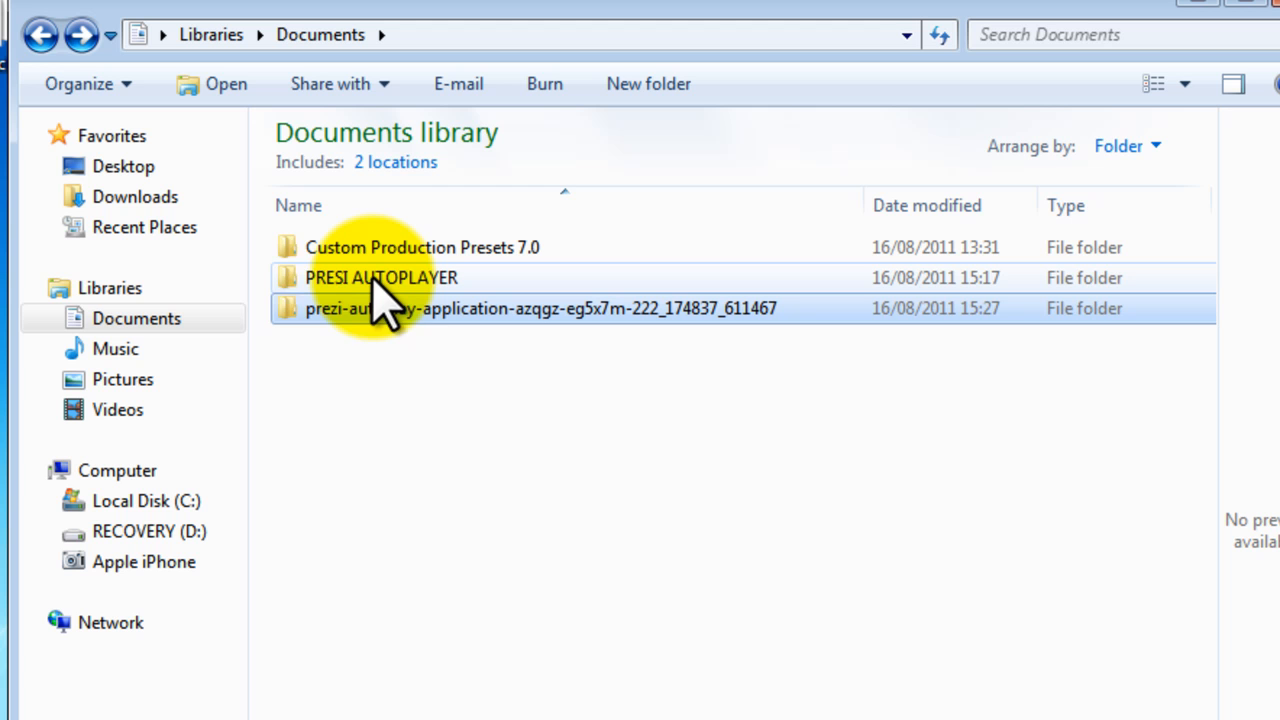
pyautogui.moveTo(350, 290)
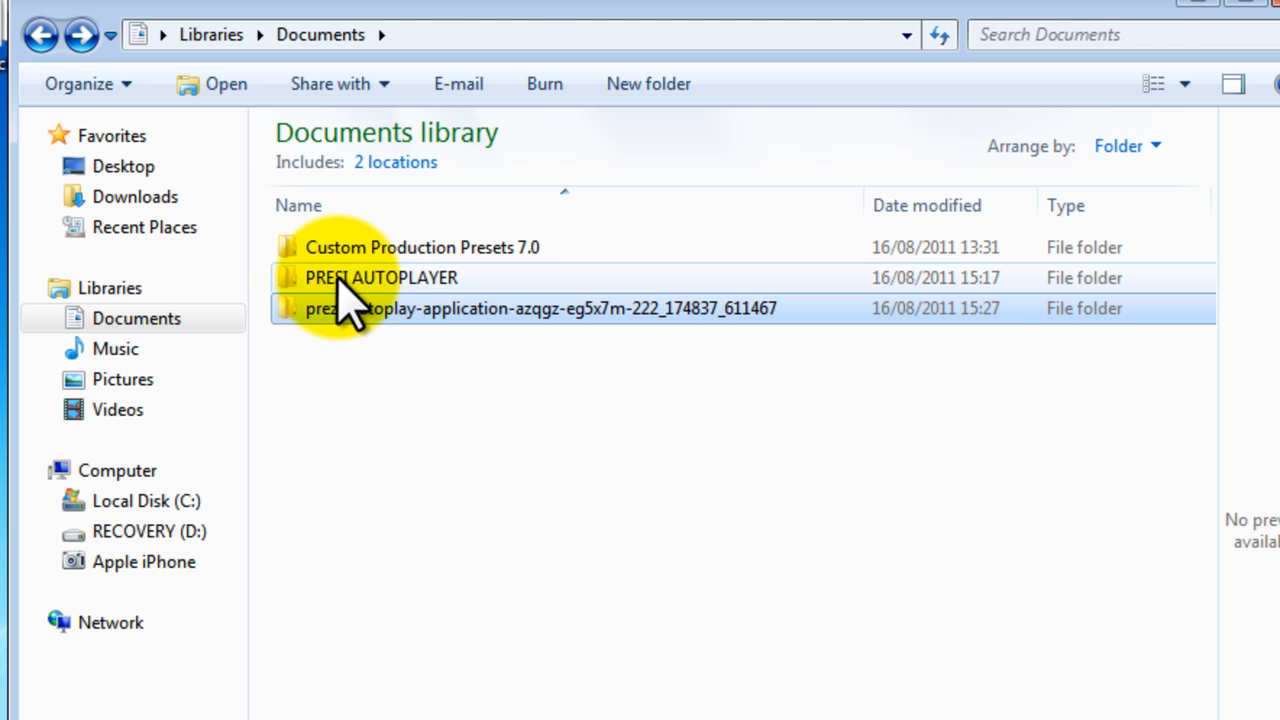
# Paste prezi_autoplay.swf and slidedynamic.xml into the reopened Prezi folder
pyautogui.doubleClick(381, 277)
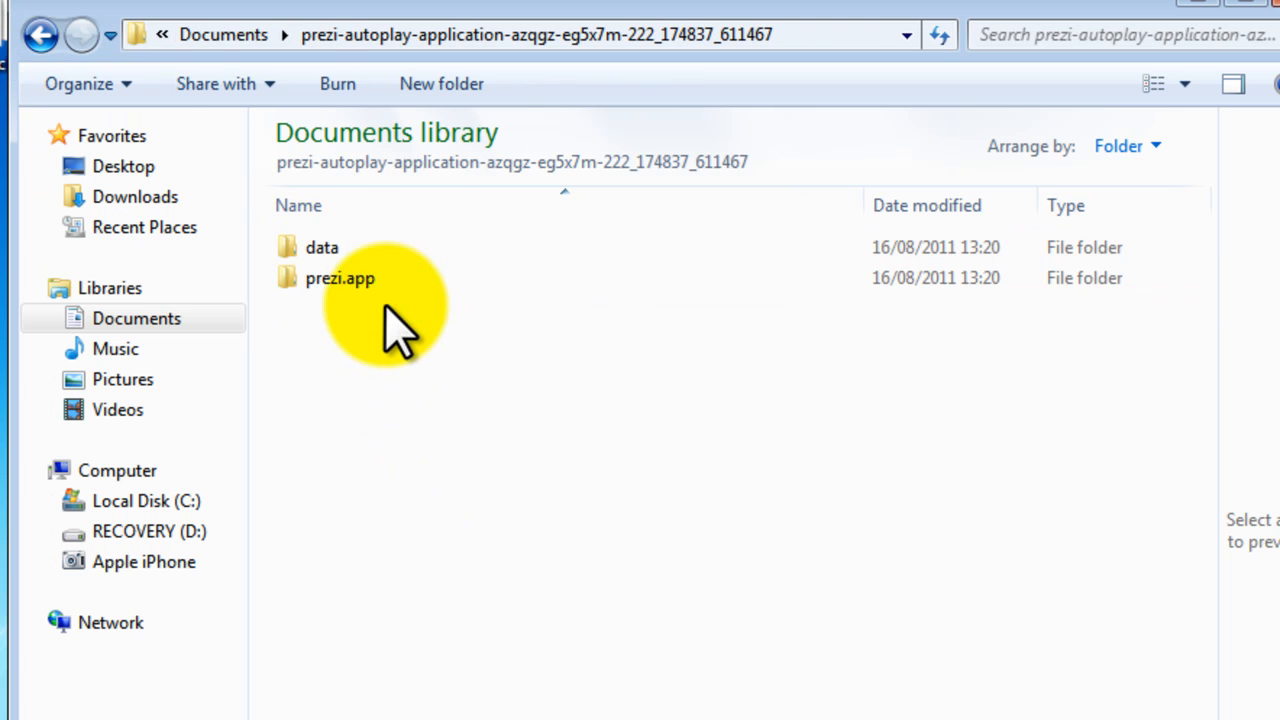
pyautogui.moveTo(340, 360)
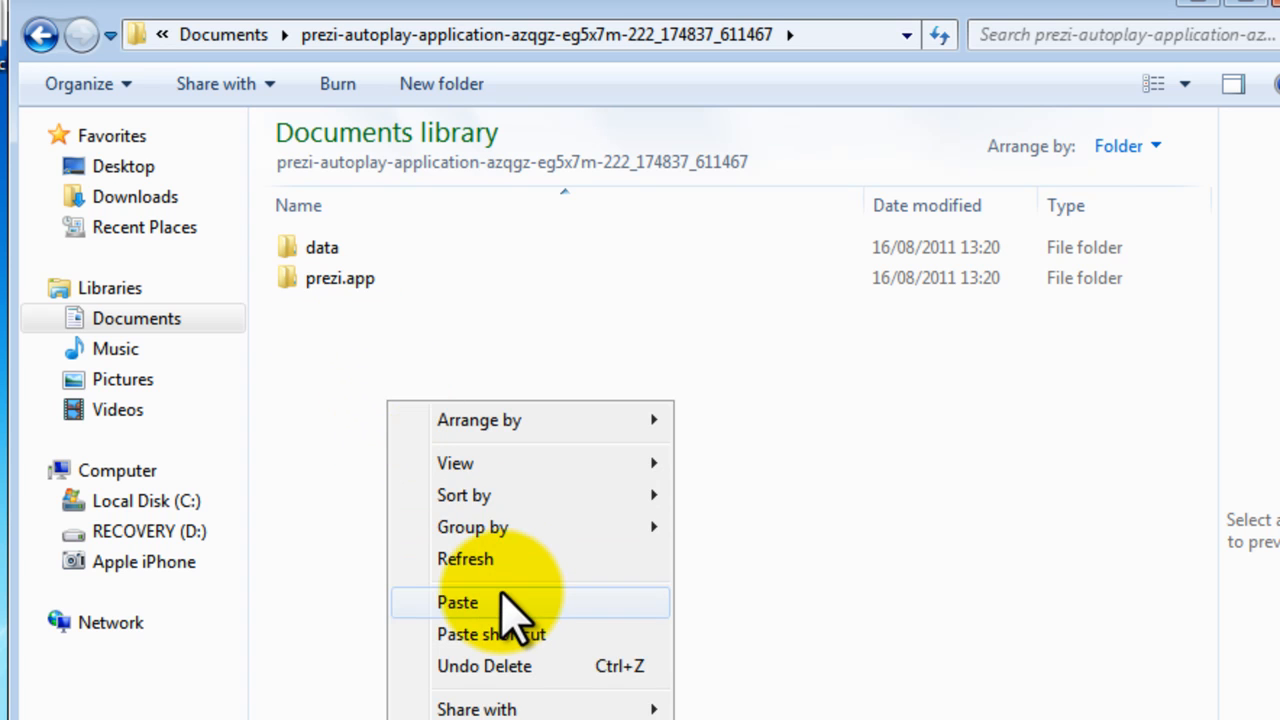
pyautogui.click(457, 601)
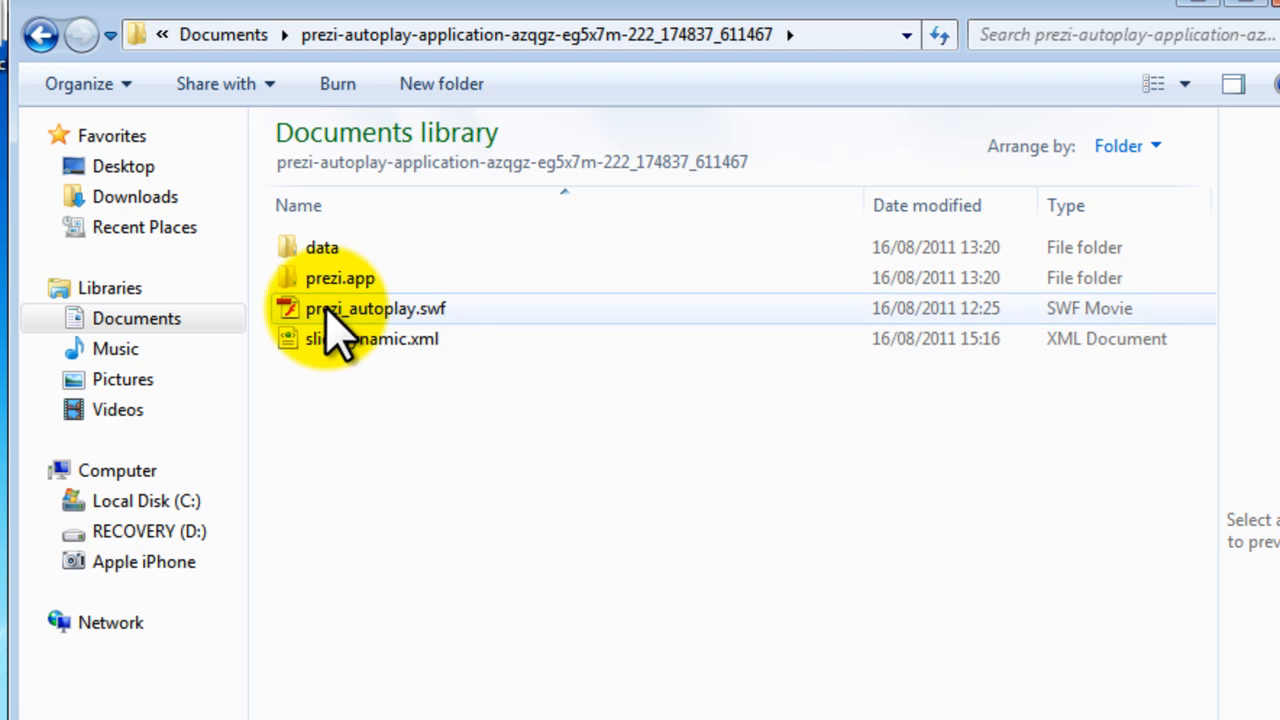
pyautogui.moveTo(400, 320)
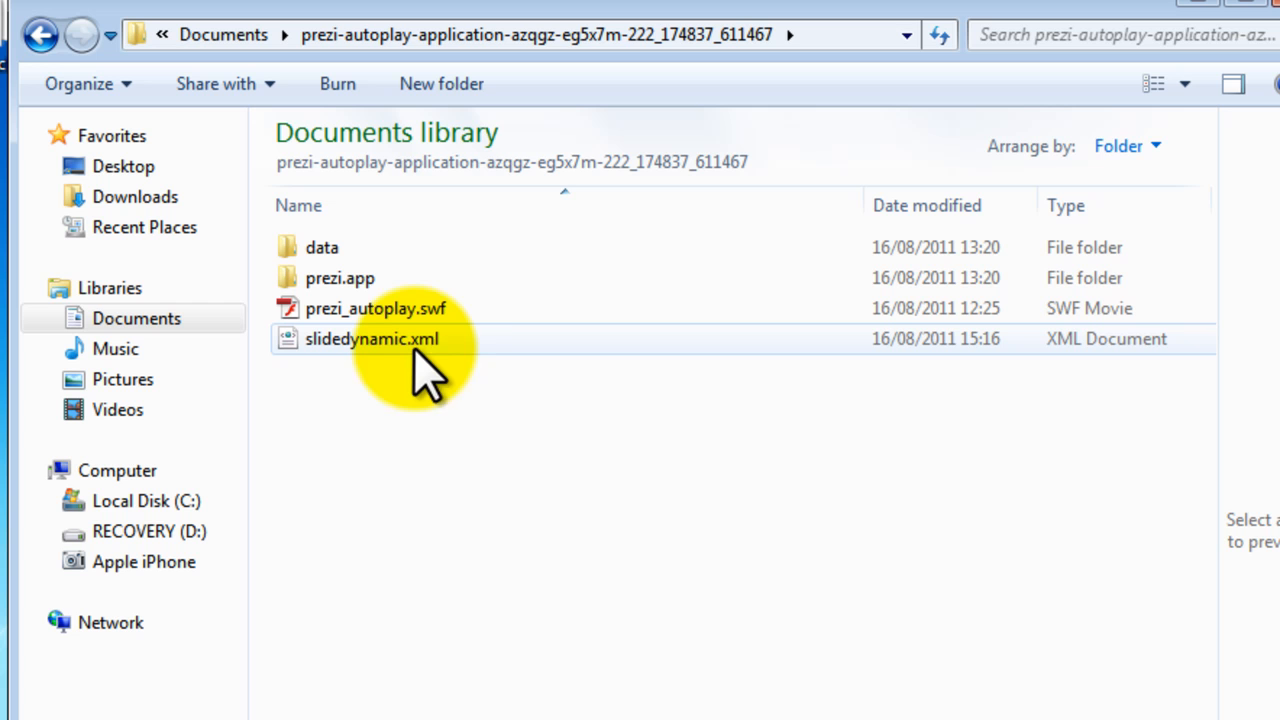
pyautogui.moveTo(445, 360)
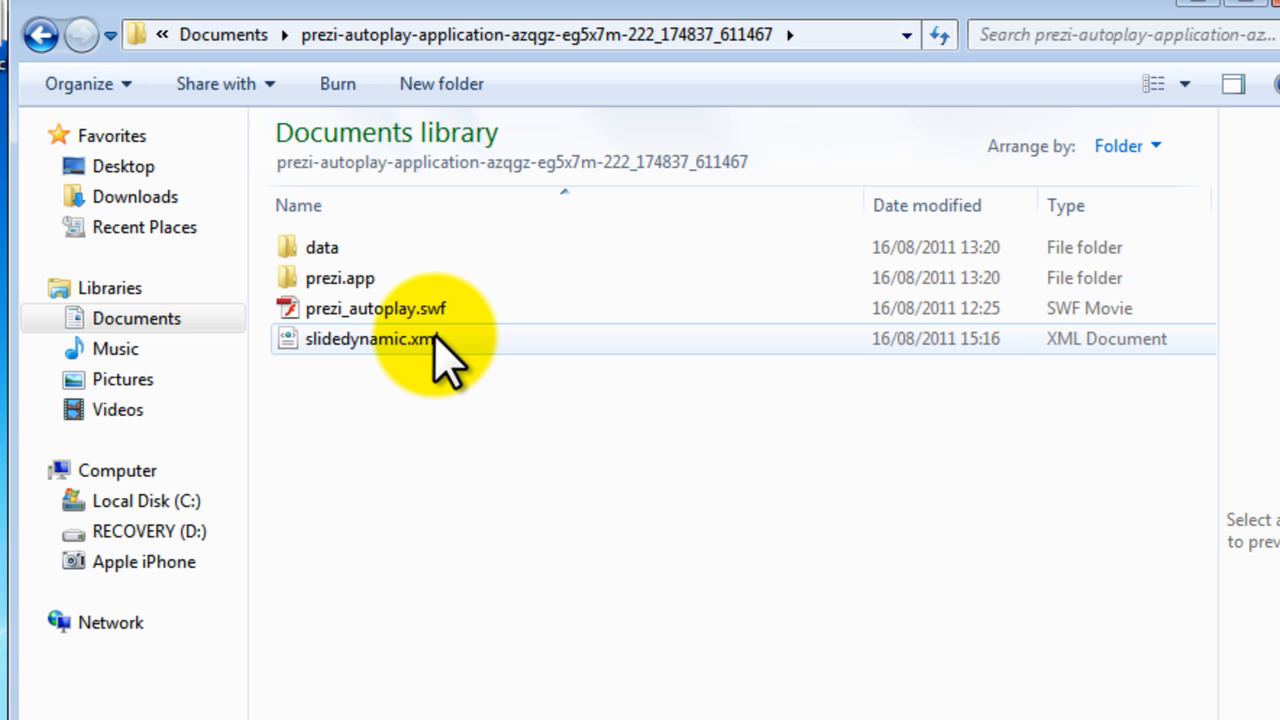
pyautogui.moveTo(385, 360)
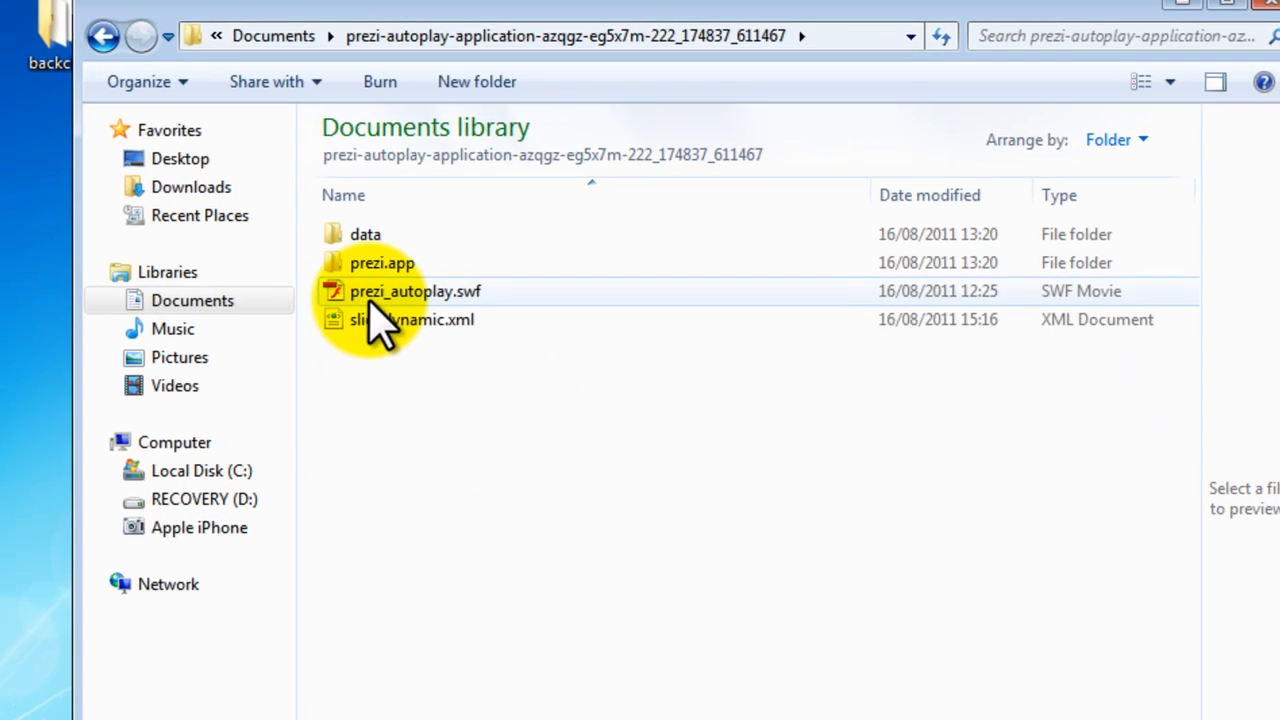
pyautogui.click(415, 291)
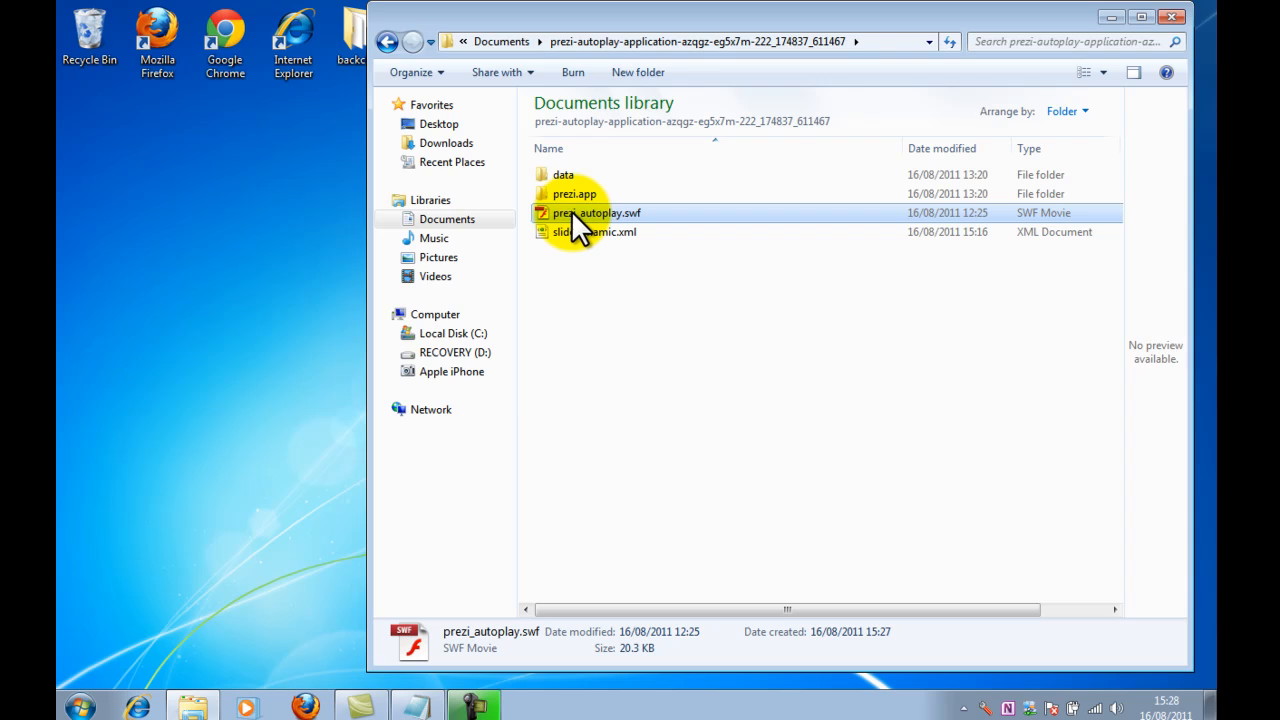
pyautogui.doubleClick(596, 212)
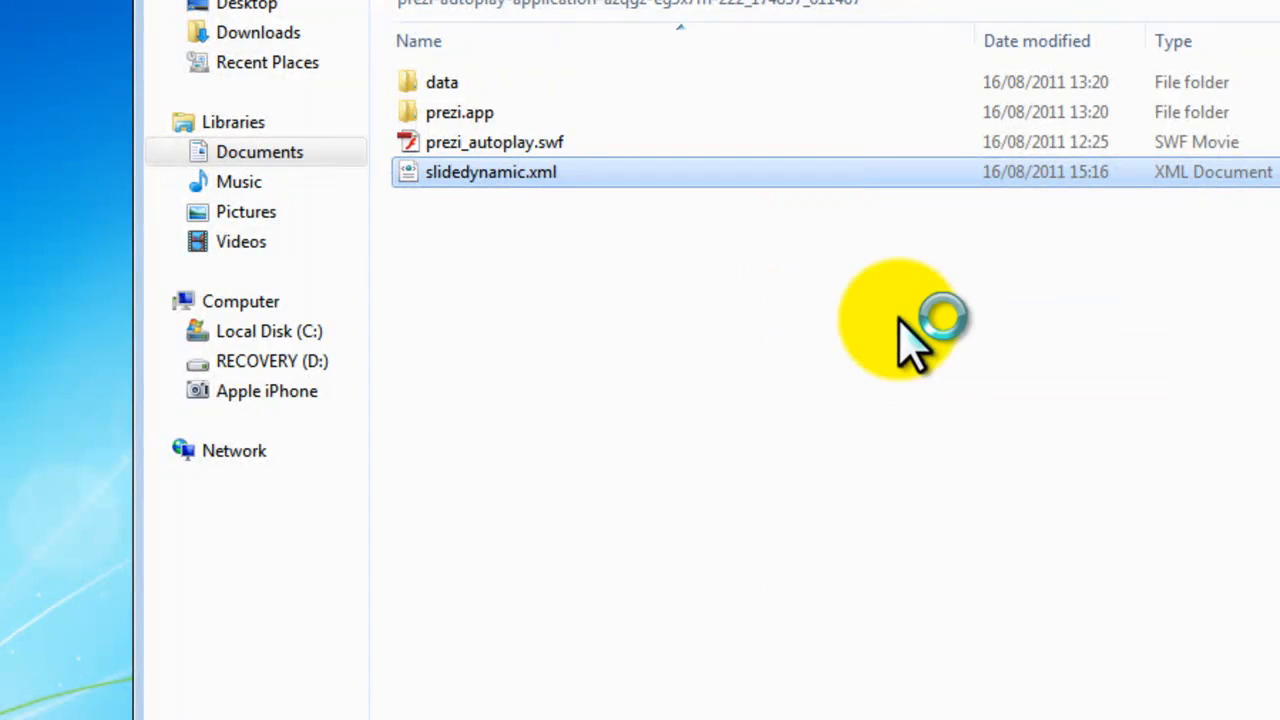
pyautogui.doubleClick(491, 171)
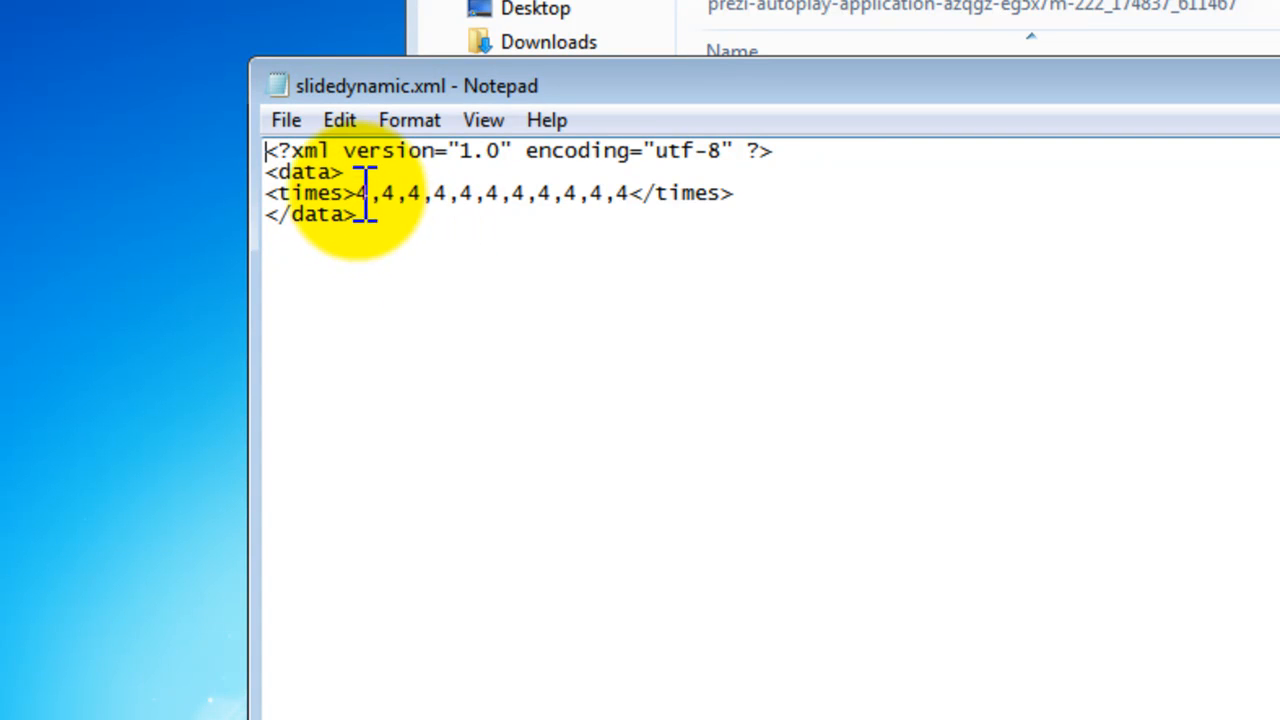
pyautogui.moveTo(640, 193)
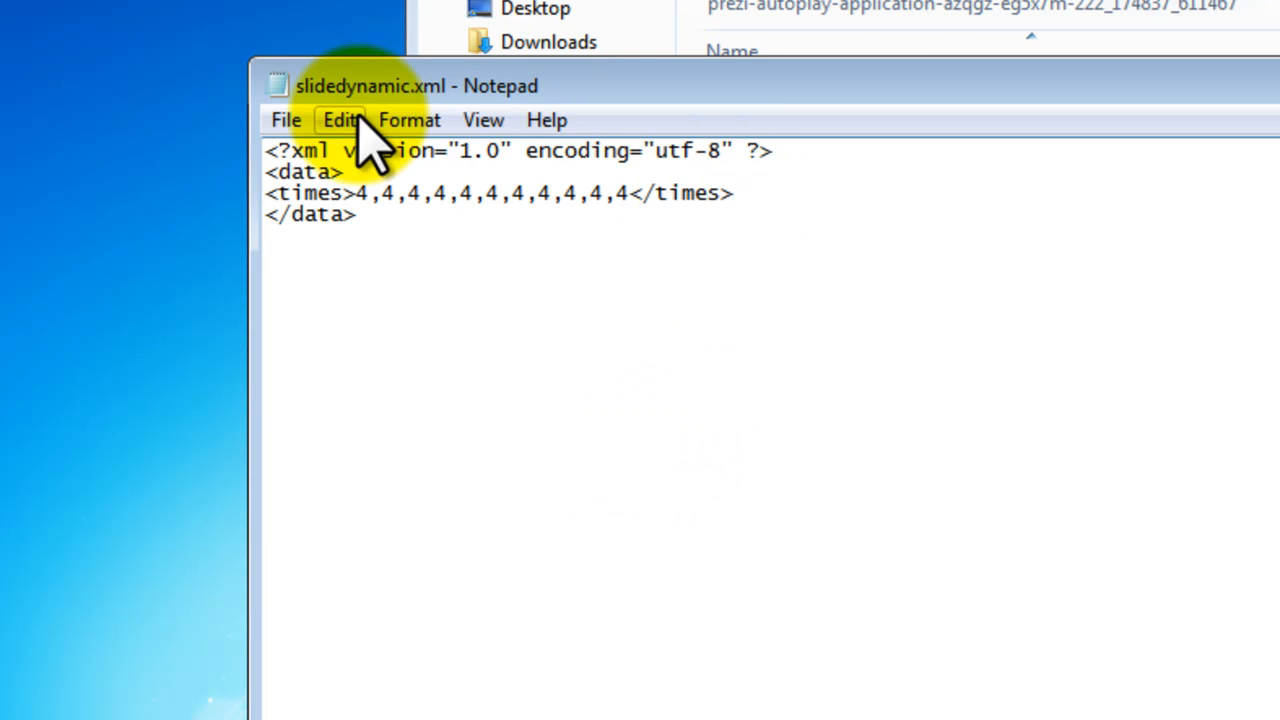
pyautogui.moveTo(750, 90)
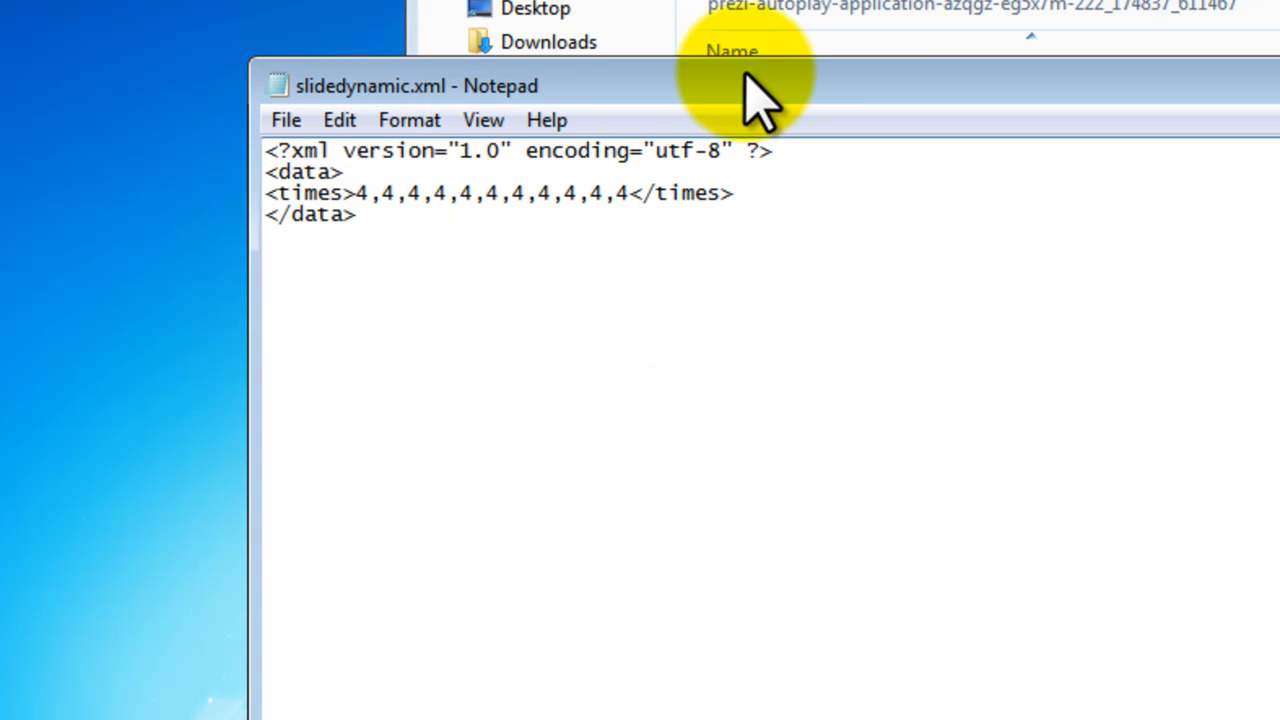
# Launch prezi_autoplay.swf in Flash Player and watch it auto-play
pyautogui.doubleClick(660, 231)
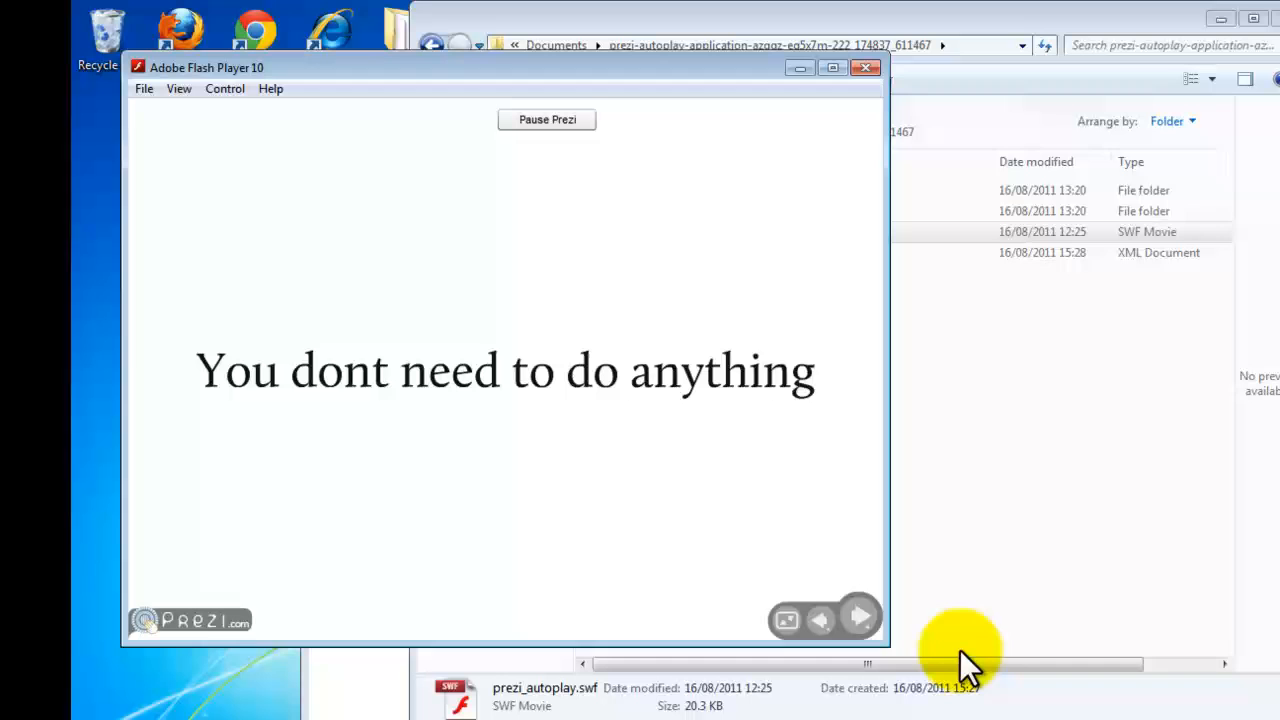
pyautogui.moveTo(940, 650)
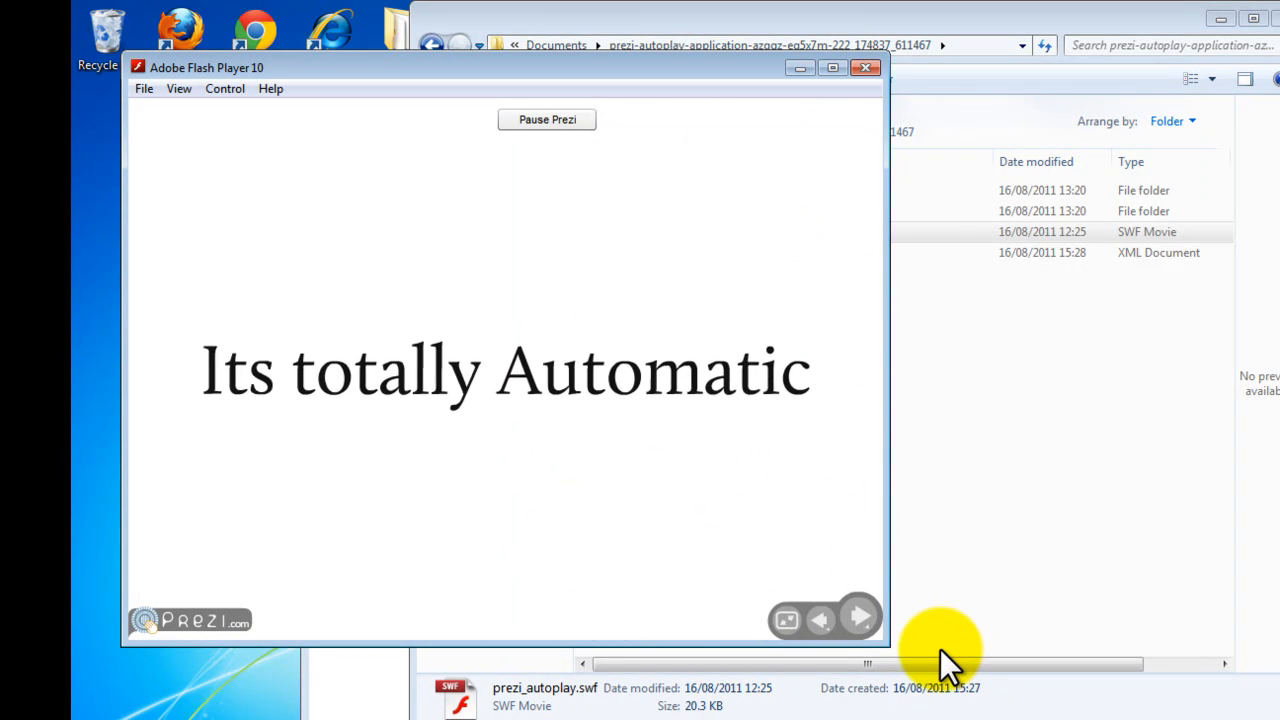
pyautogui.moveTo(875, 135)
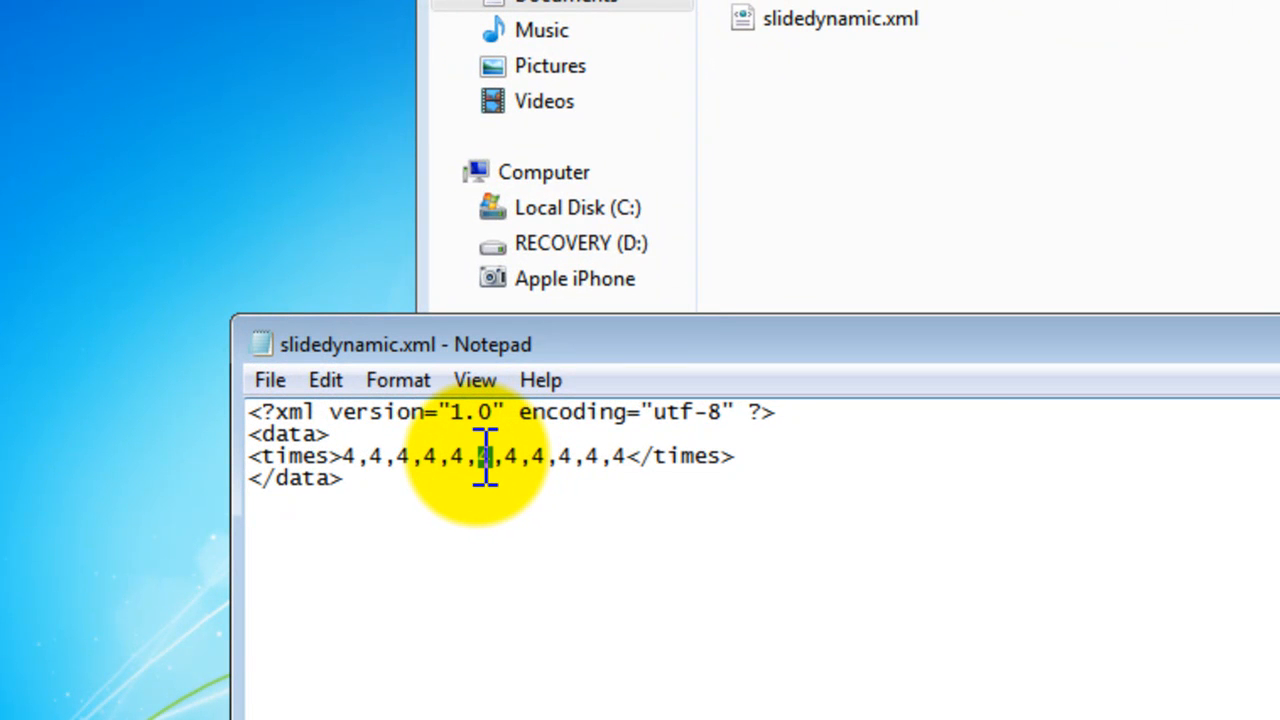
# Change the sixth slide time in slidedynamic.xml from 4 to 15 and save
pyautogui.write('15')
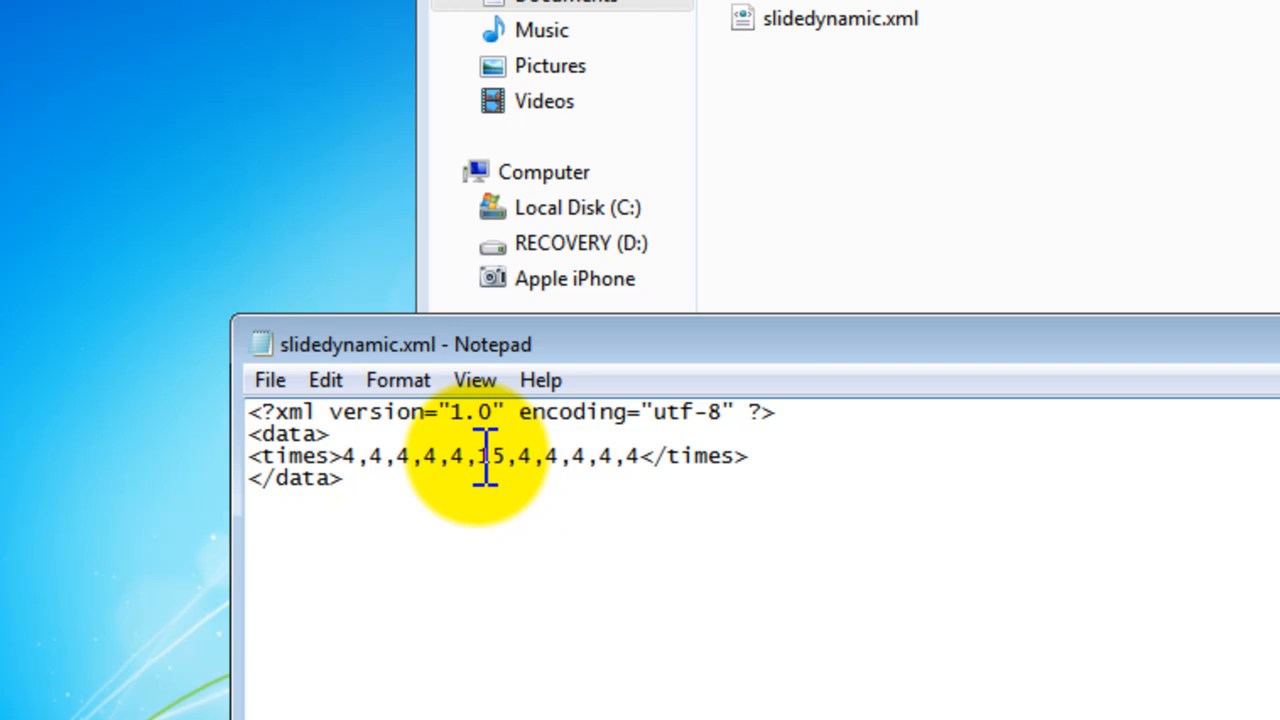
pyautogui.click(325, 379)
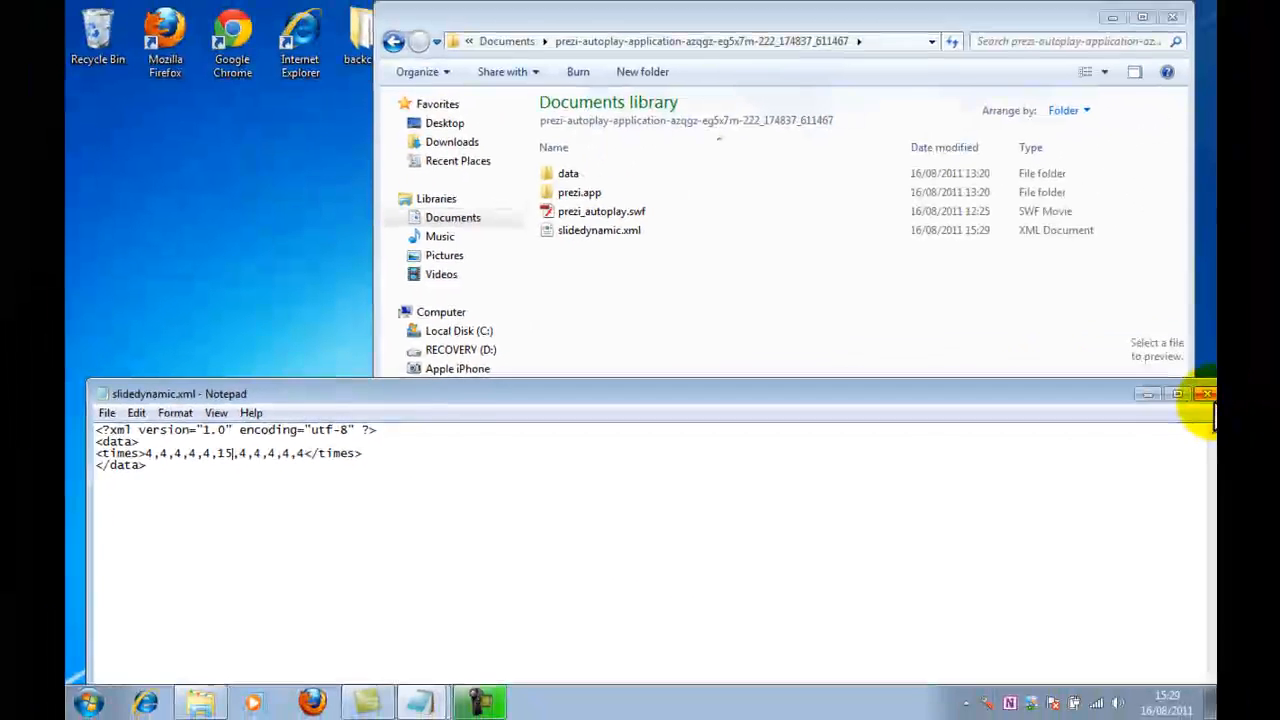
# Close Notepad and replay prezi_autoplay.swf with the edited slide times
pyautogui.click(1204, 393)
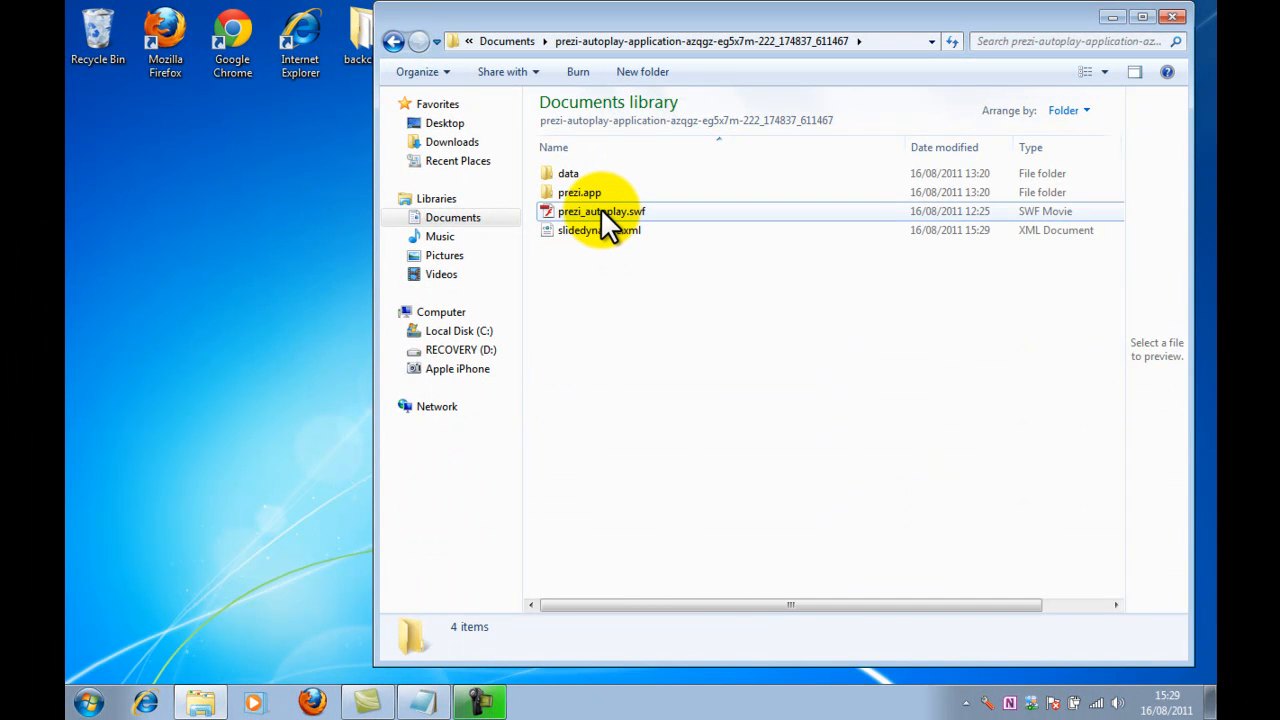
pyautogui.doubleClick(601, 211)
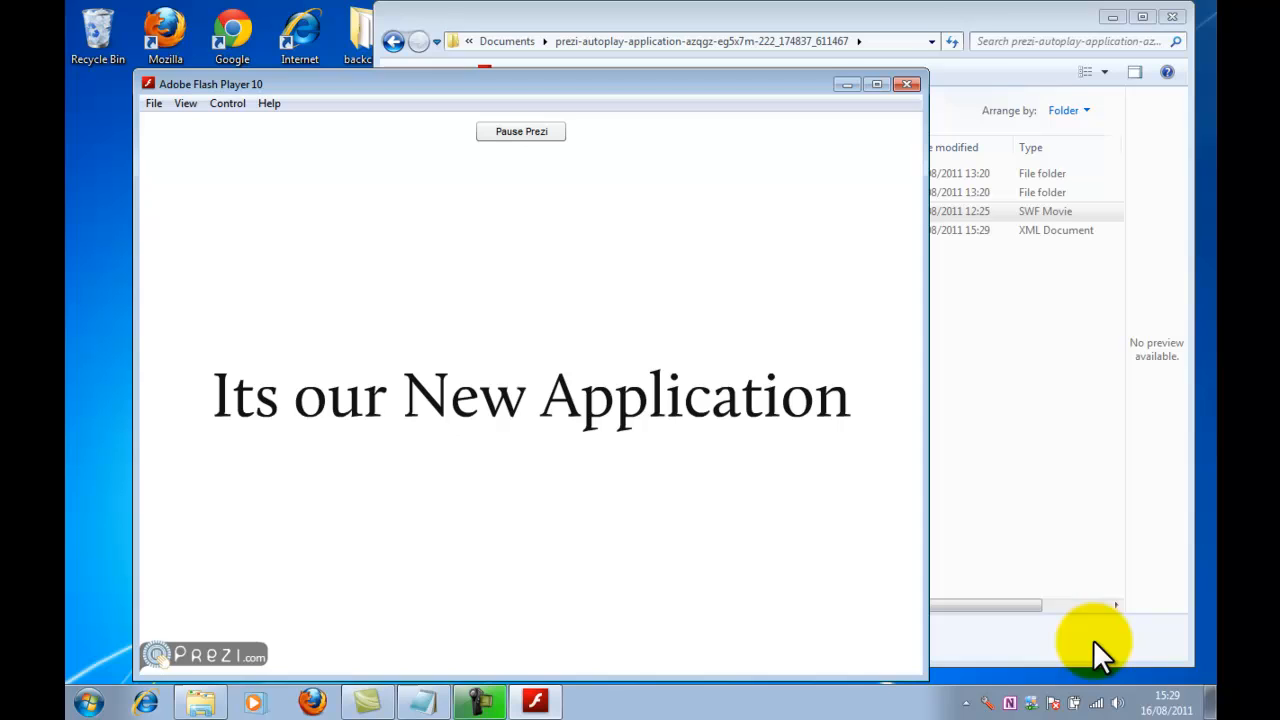
pyautogui.moveTo(600, 445)
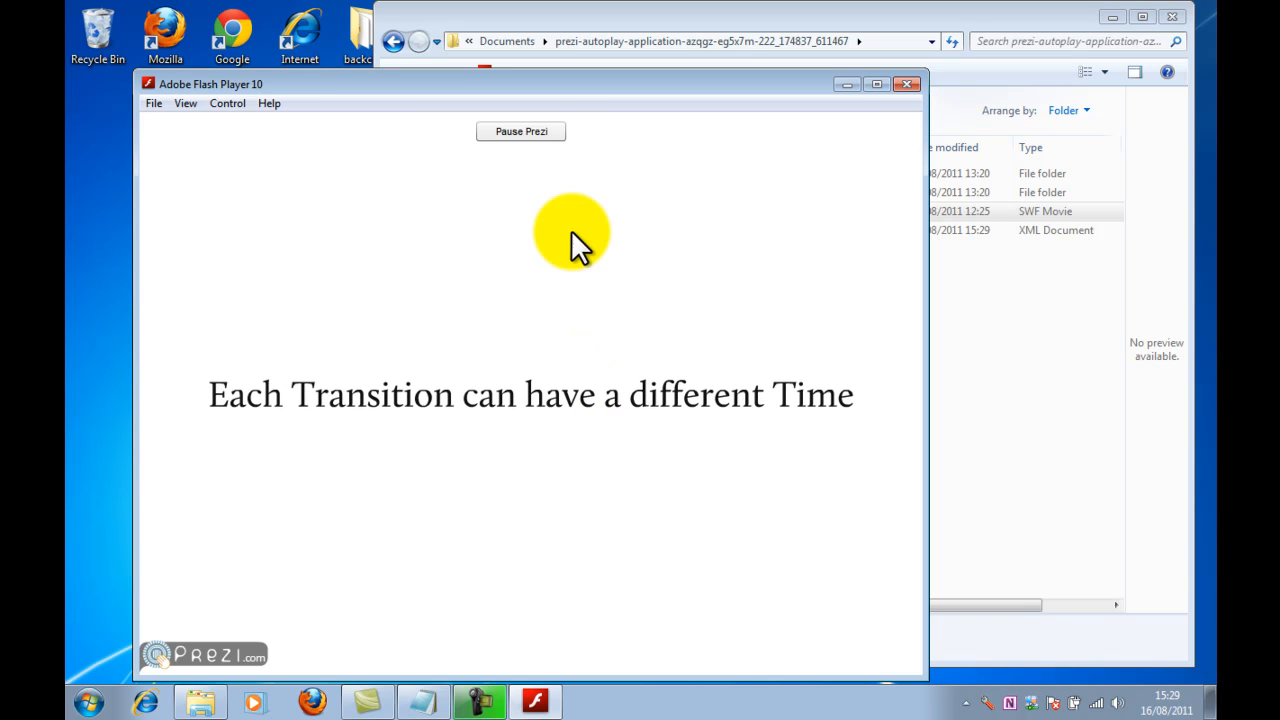
# Pause, zoom to 'Please Dont Do Anything!', resume, then close Flash Player
pyautogui.click(520, 131)
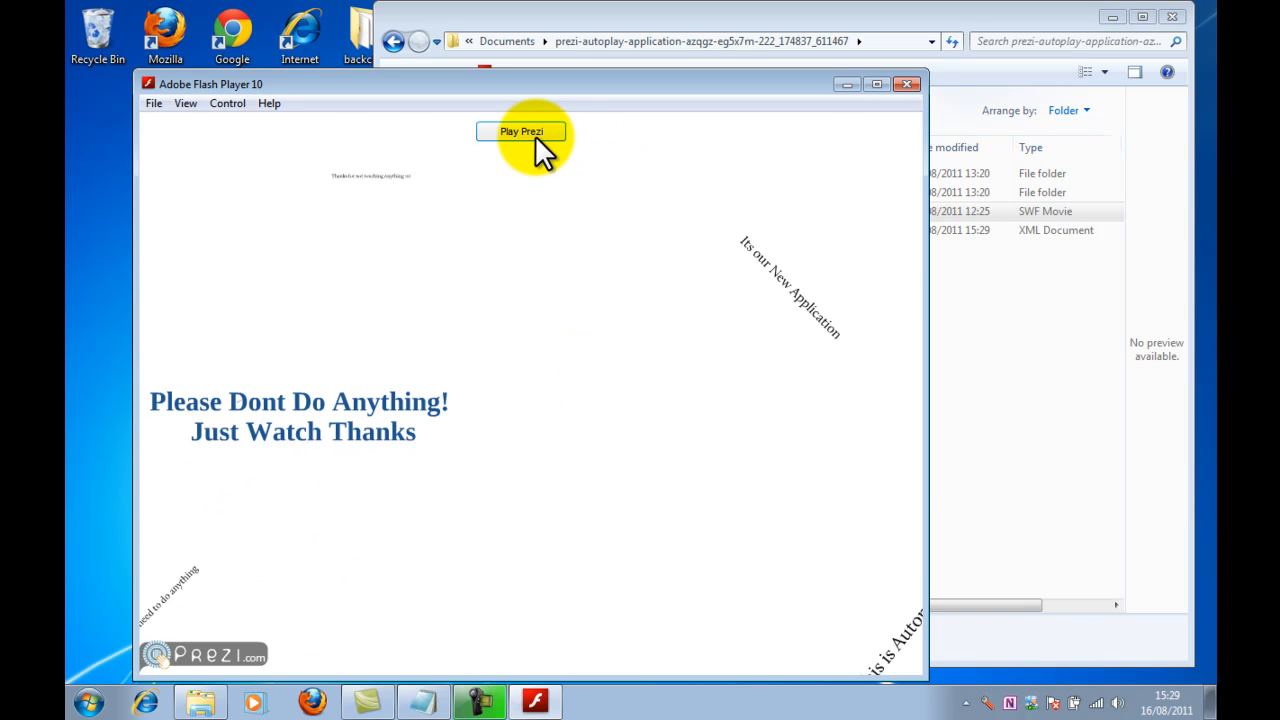
pyautogui.click(520, 131)
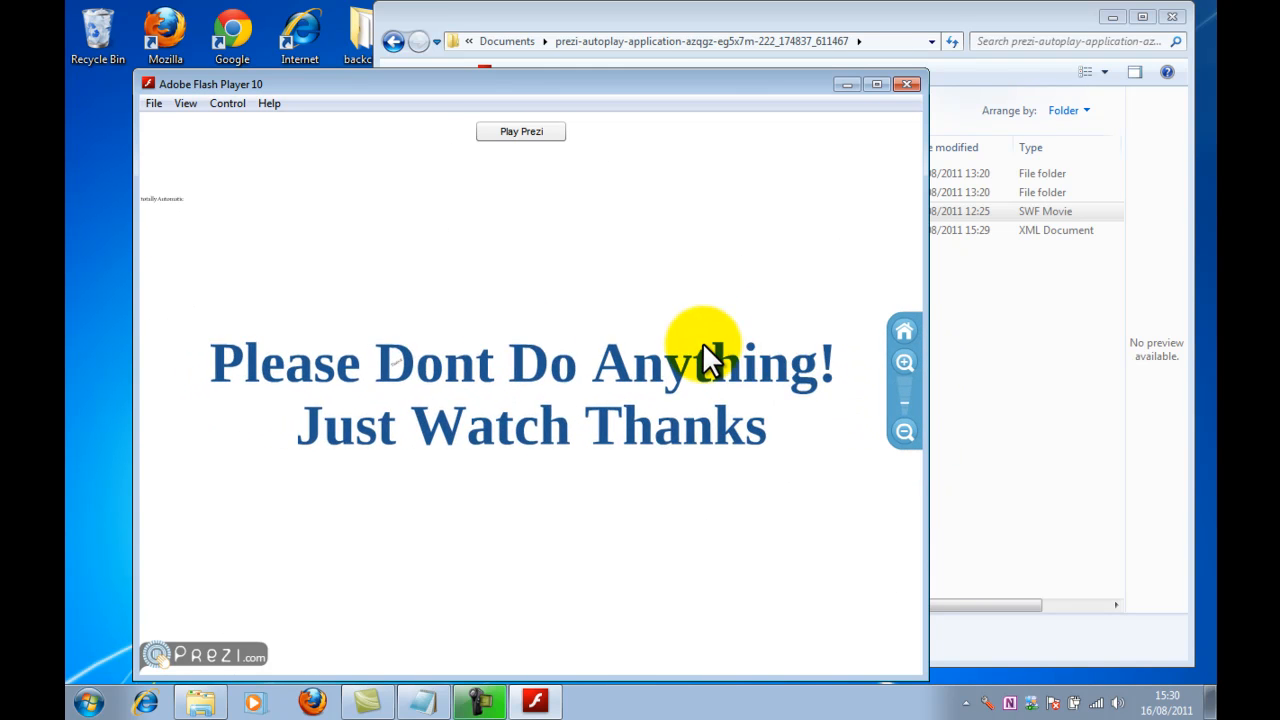
pyautogui.click(520, 131)
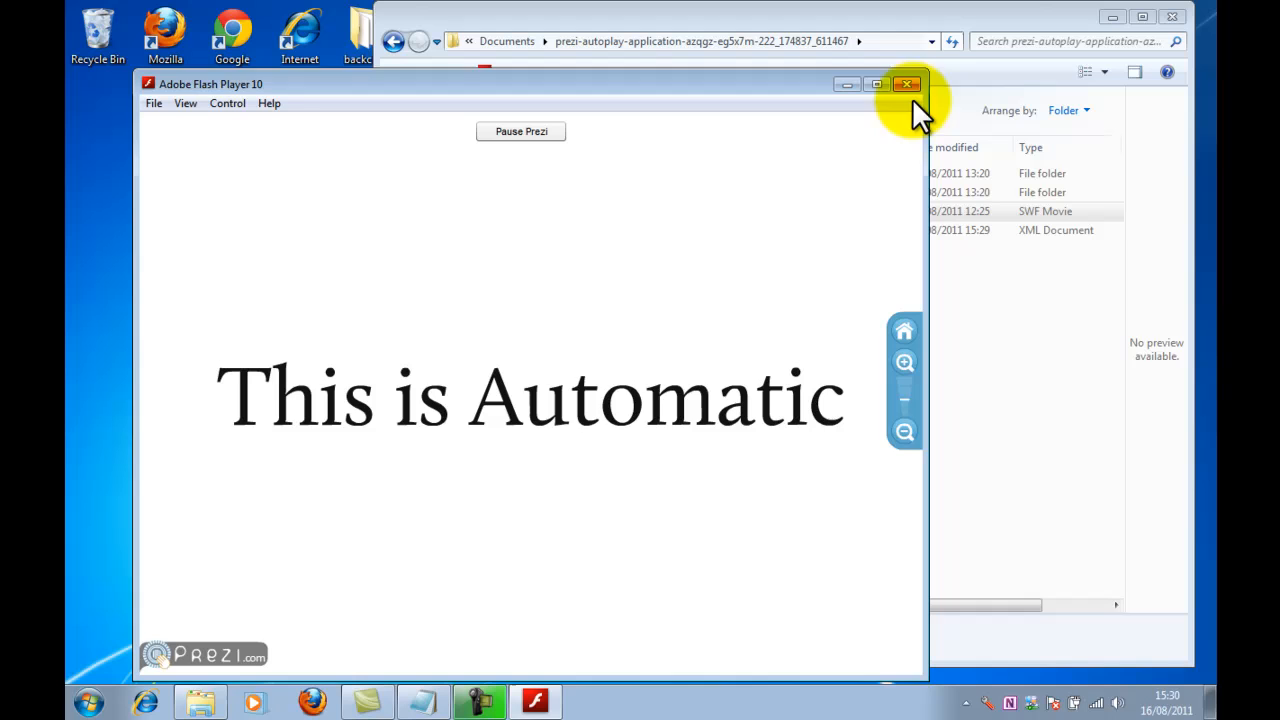
pyautogui.click(906, 84)
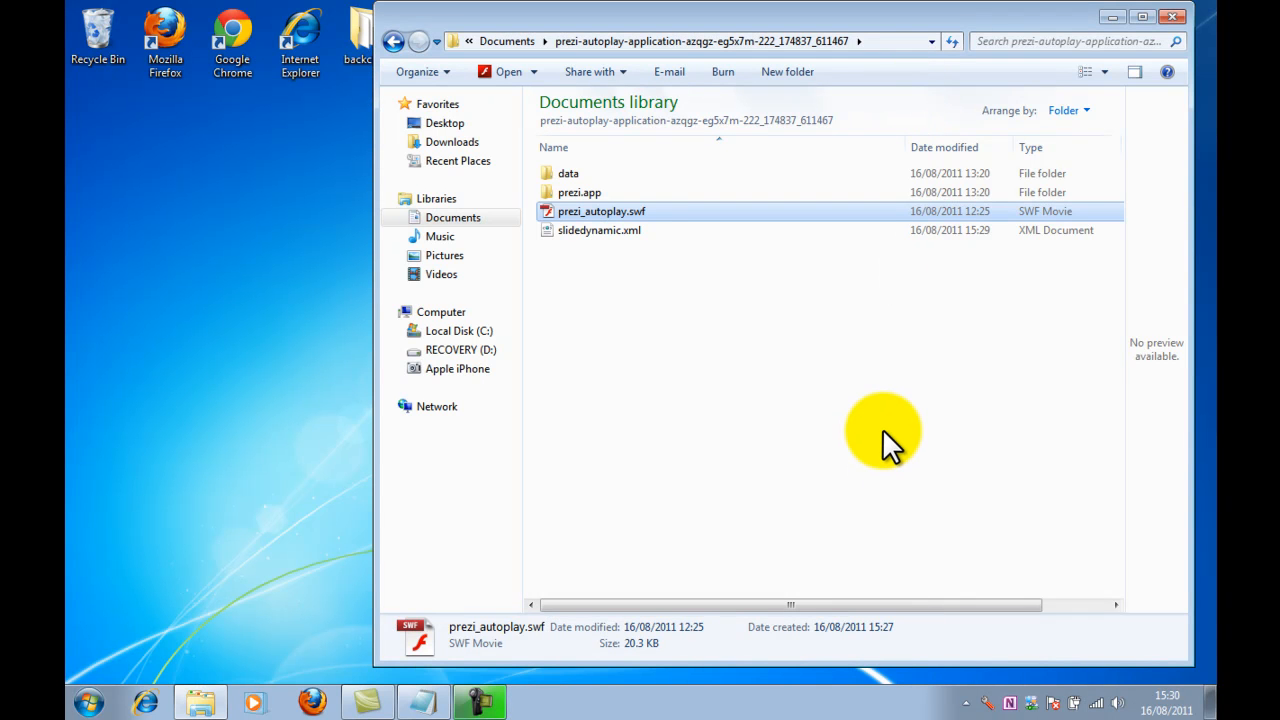